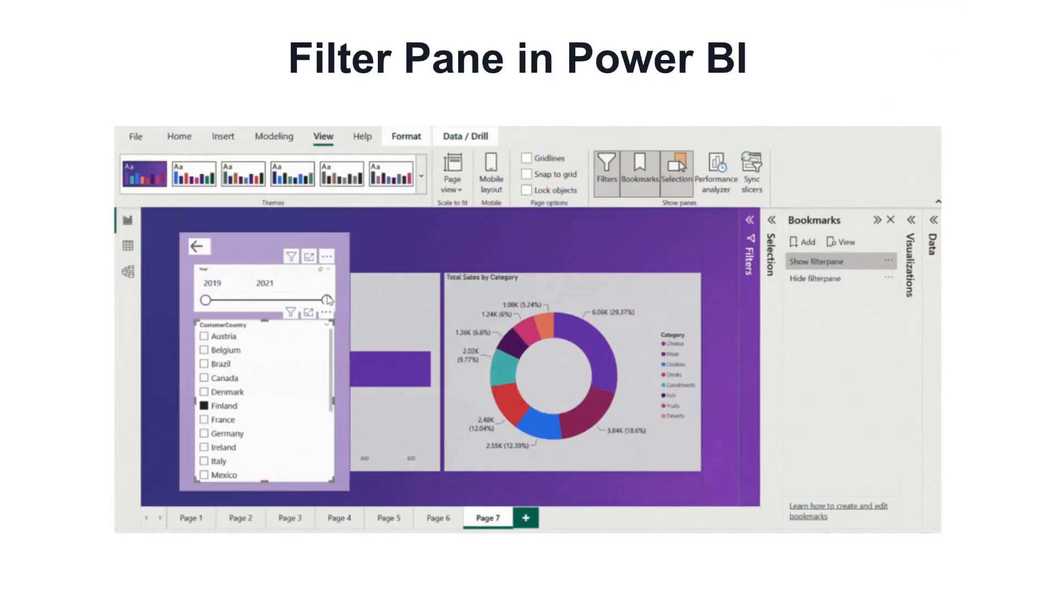
Step: Drag the Year slider's right handle from 2021 to 2020 so the donut totals refresh
drag(327, 296, 256, 304)
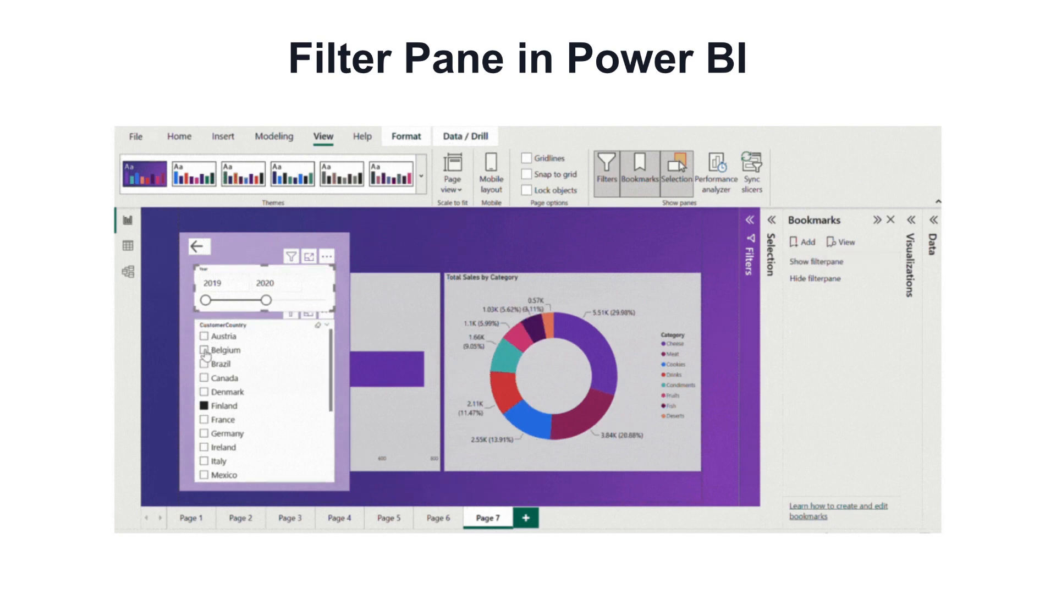
click(205, 349)
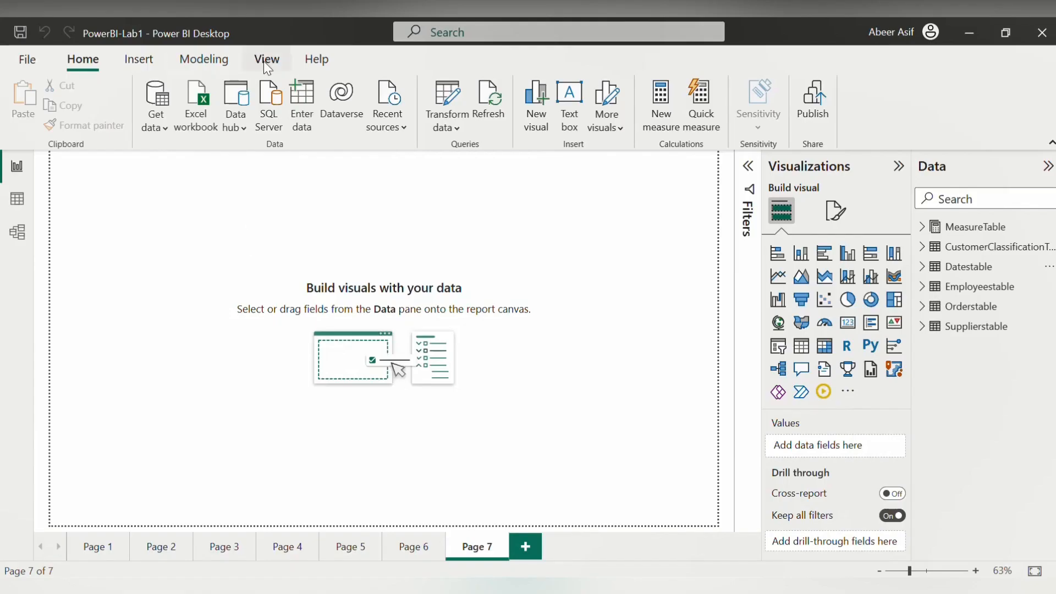
Step: Choose the purple gradient Power BI theme from the View ribbon's Themes gallery
click(265, 59)
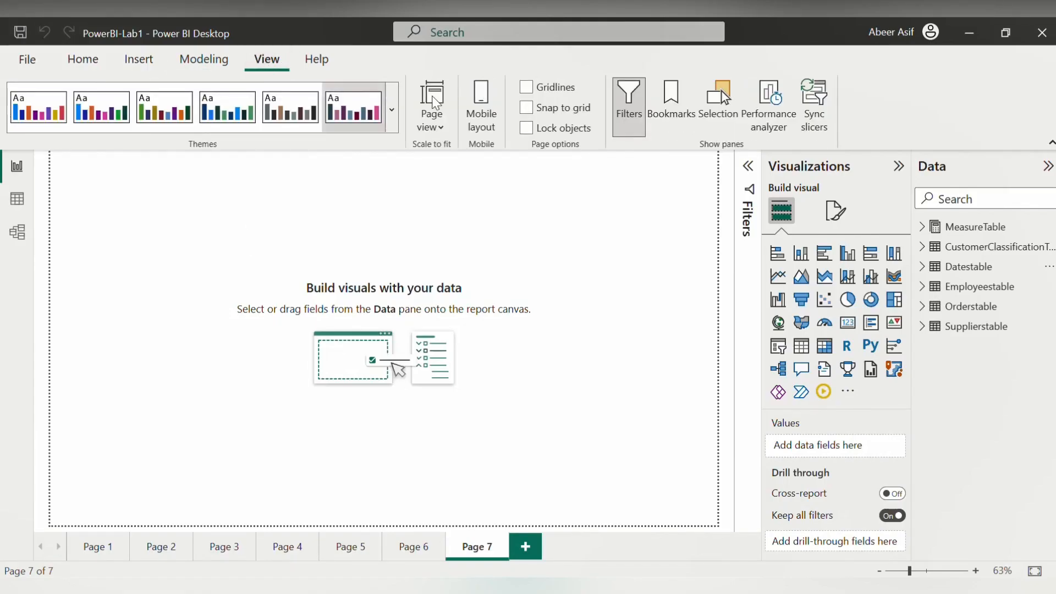
click(391, 109)
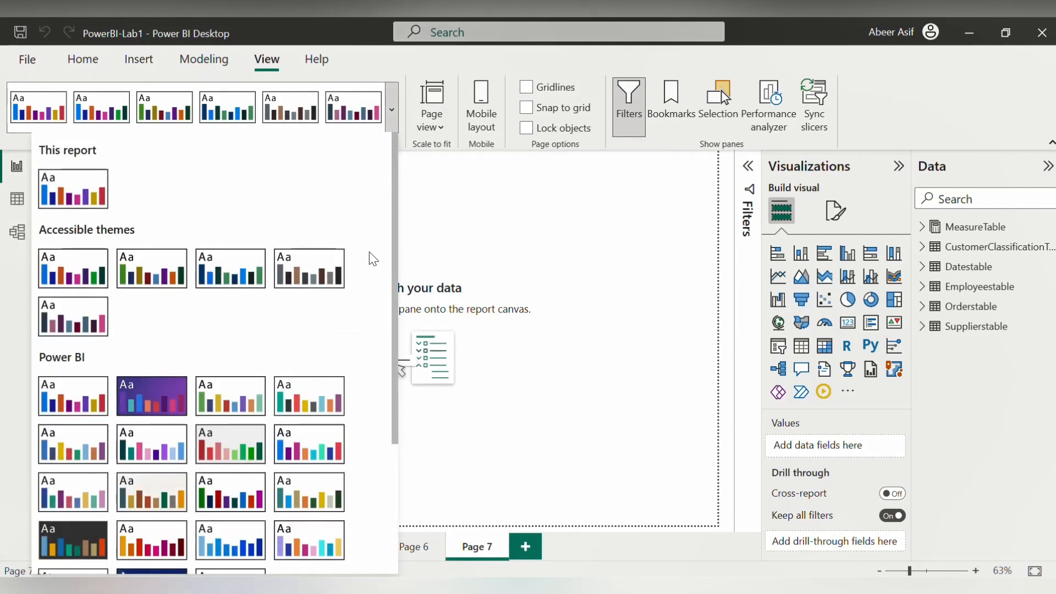
scroll(down, 3)
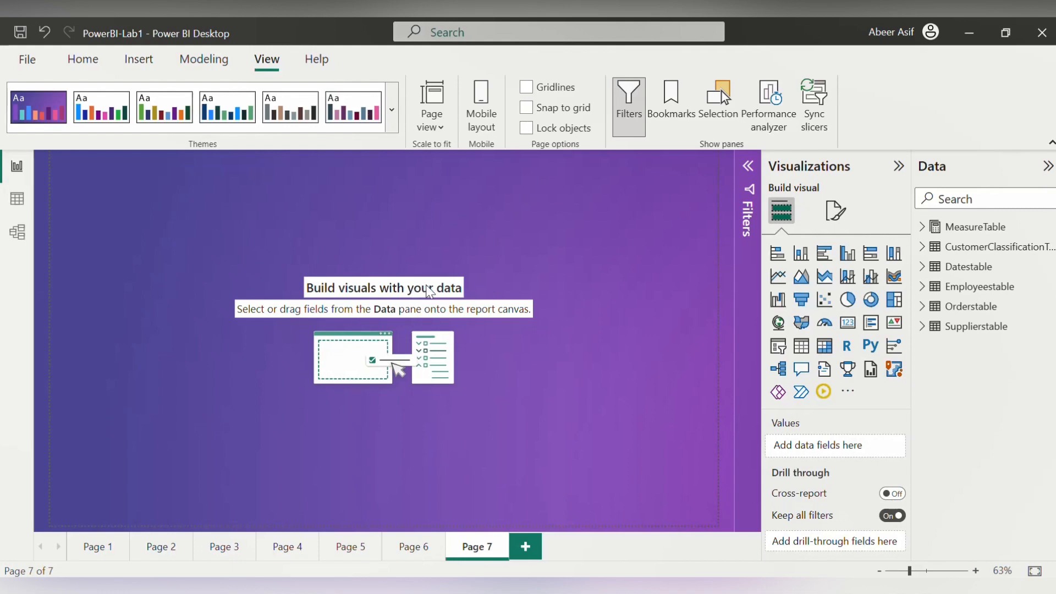
click(869, 299)
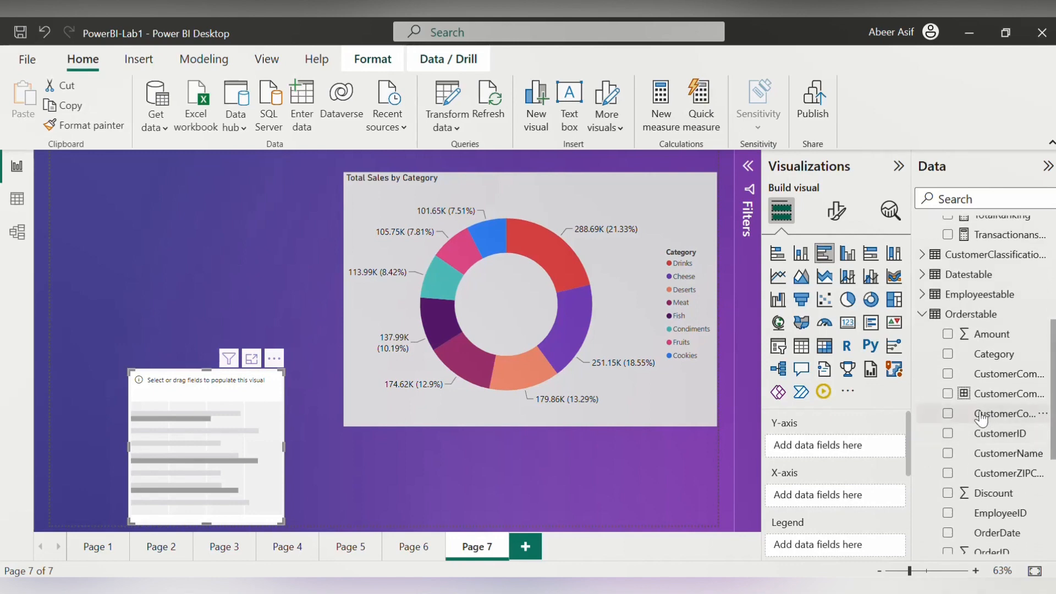
mouse_move(980, 418)
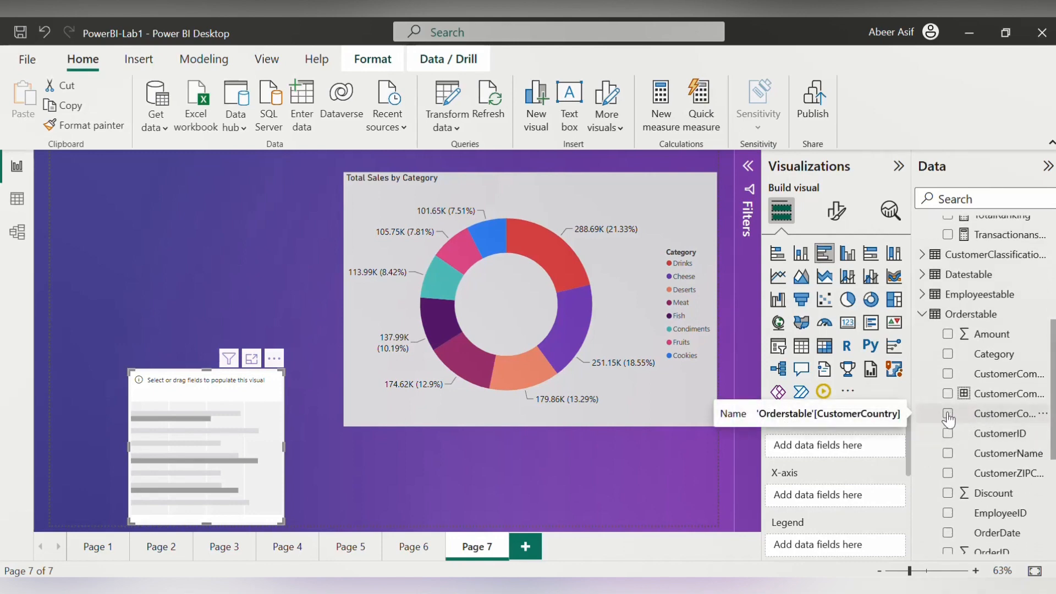
Step: Chart Sum of Amount by CustomerCountry as bars and position them beside the donut chart
click(948, 413)
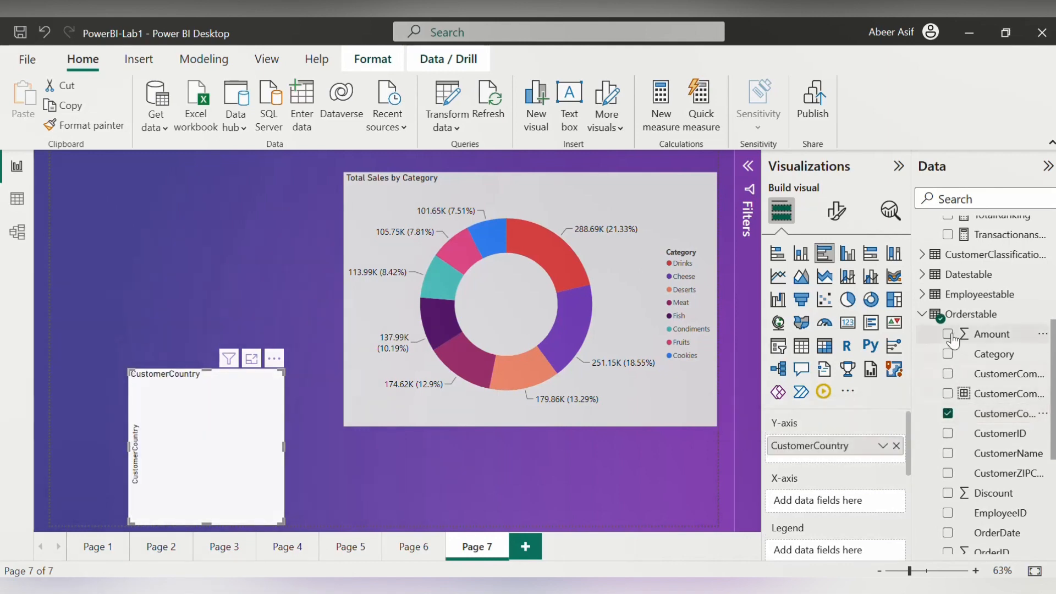
click(947, 334)
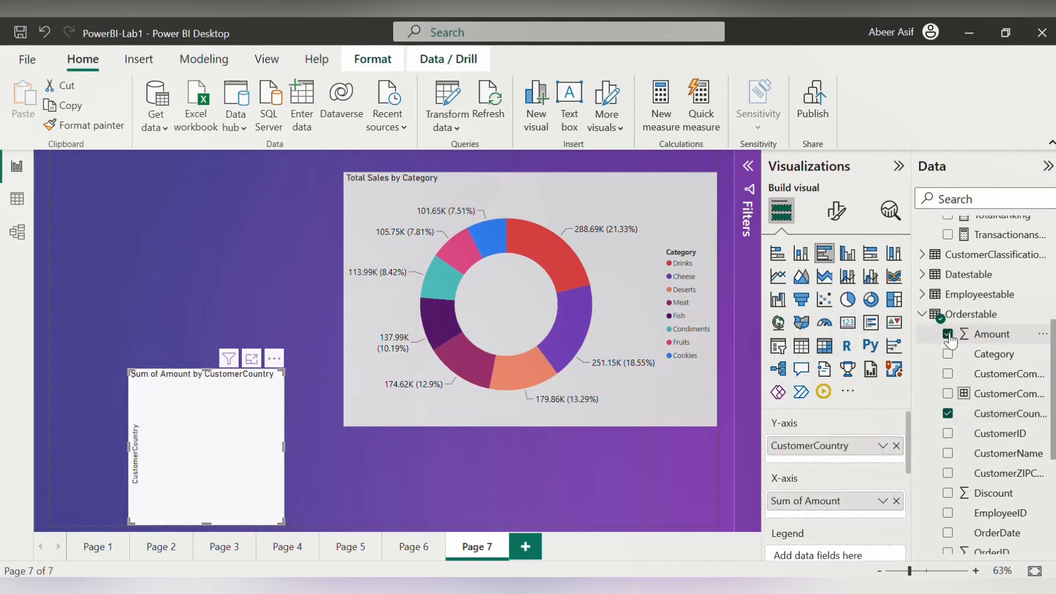
click(946, 335)
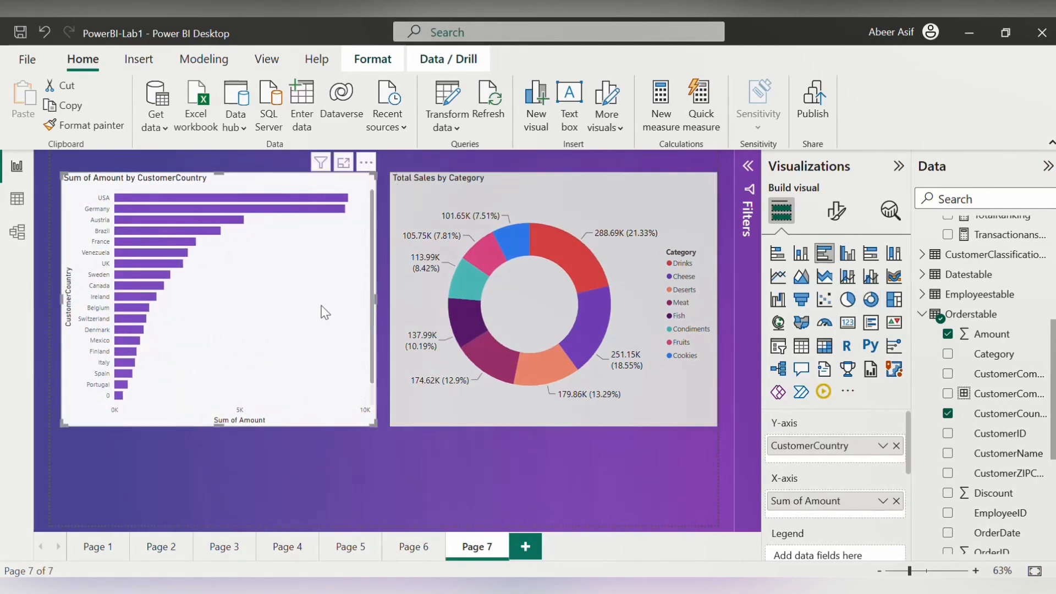
click(836, 210)
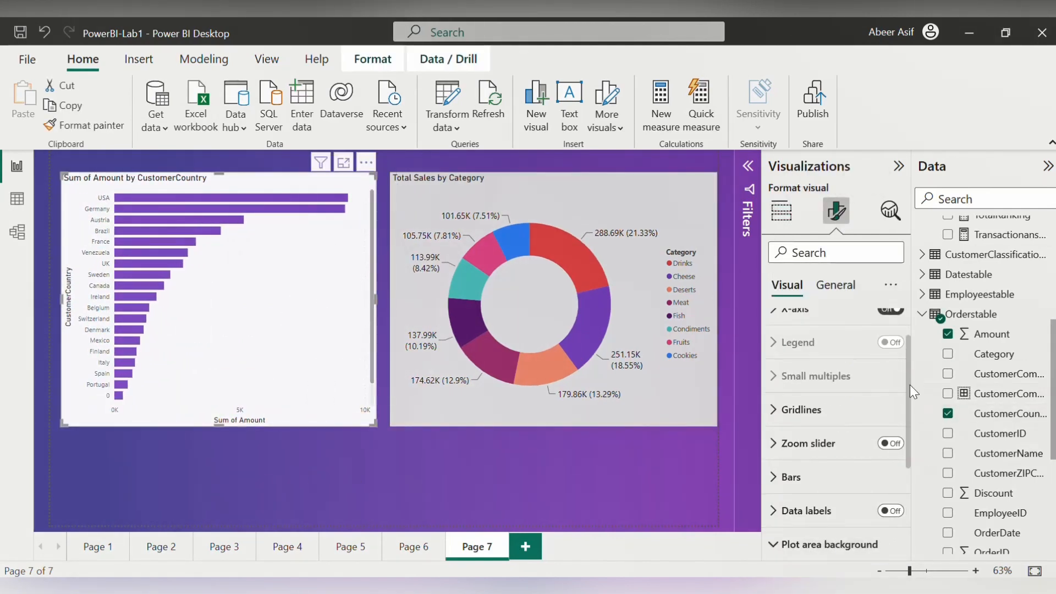
click(280, 188)
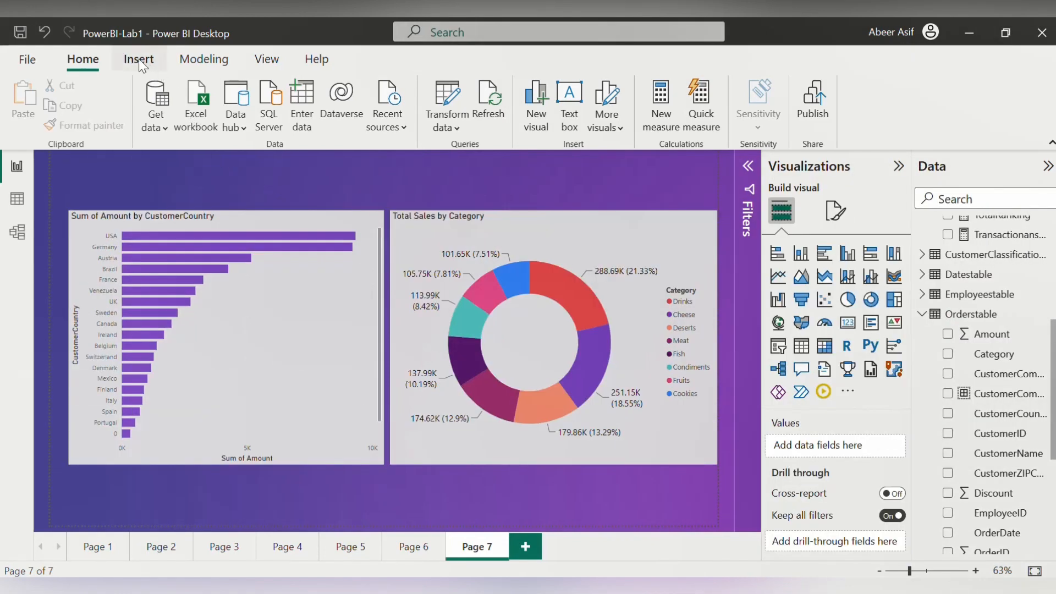
Step: Insert a rectangle shape on the left of the page and reach its style settings
click(139, 59)
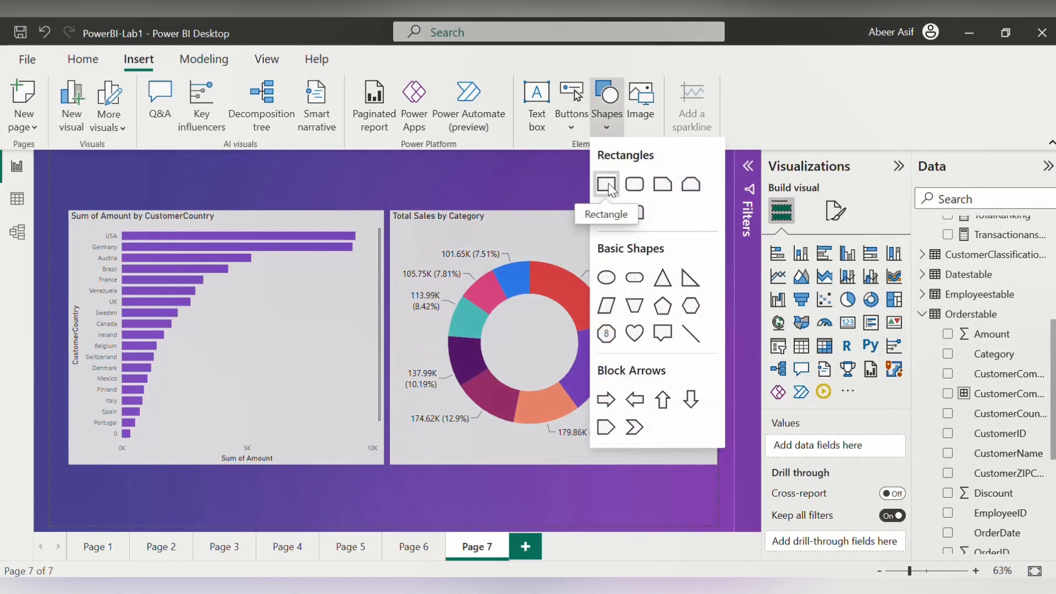
click(605, 184)
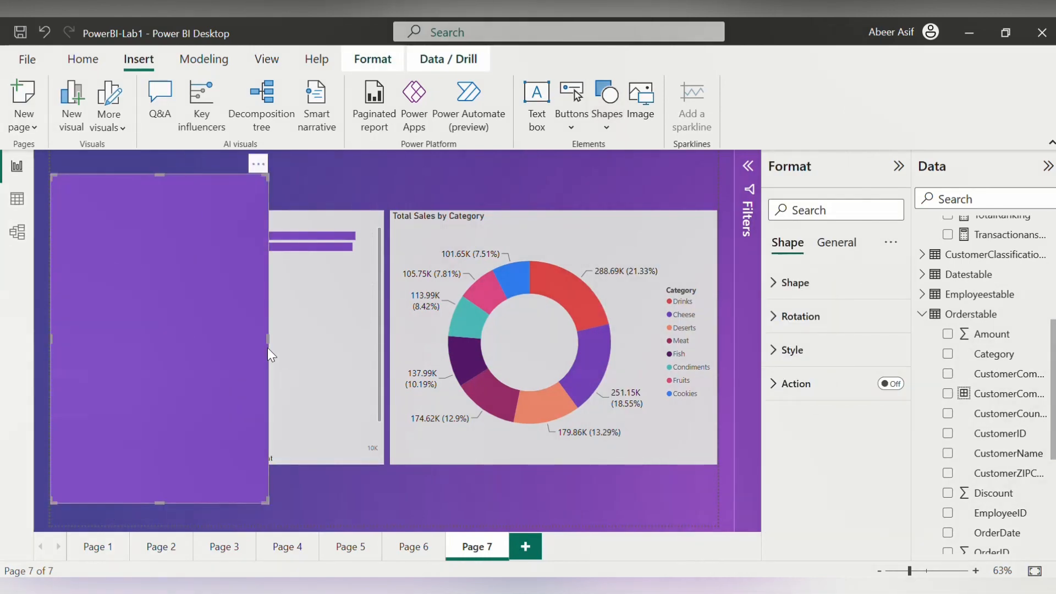
click(785, 350)
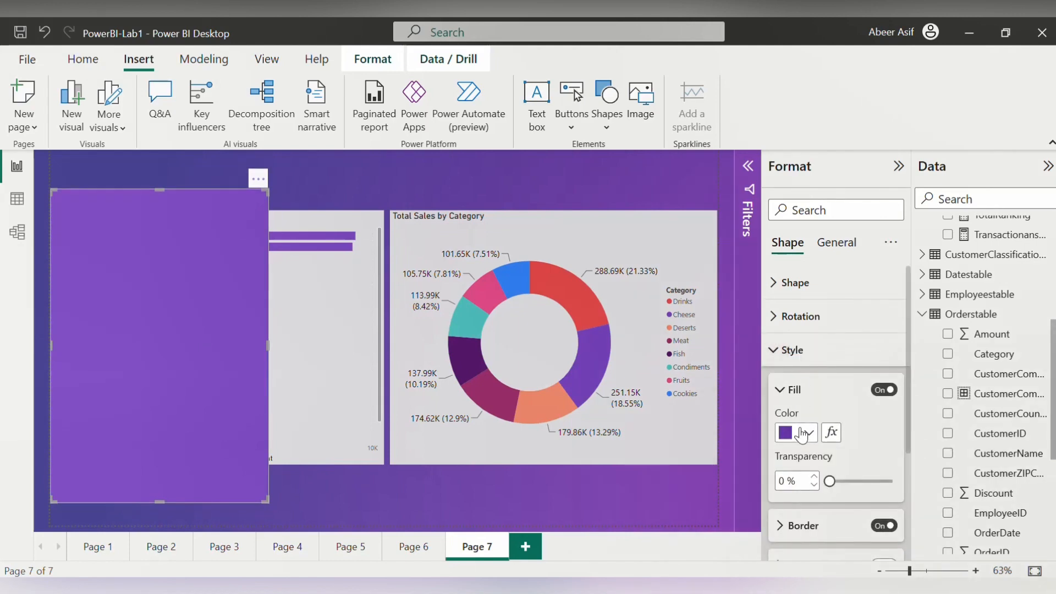
Step: Set the rectangle's purple fill transparency to about 83%
click(808, 433)
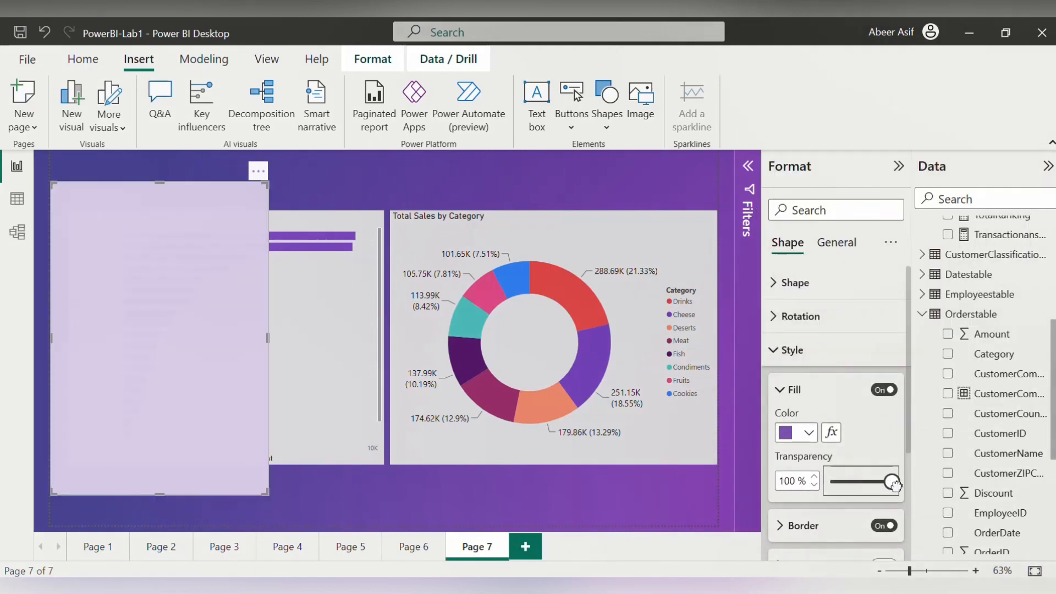
drag(895, 480, 879, 481)
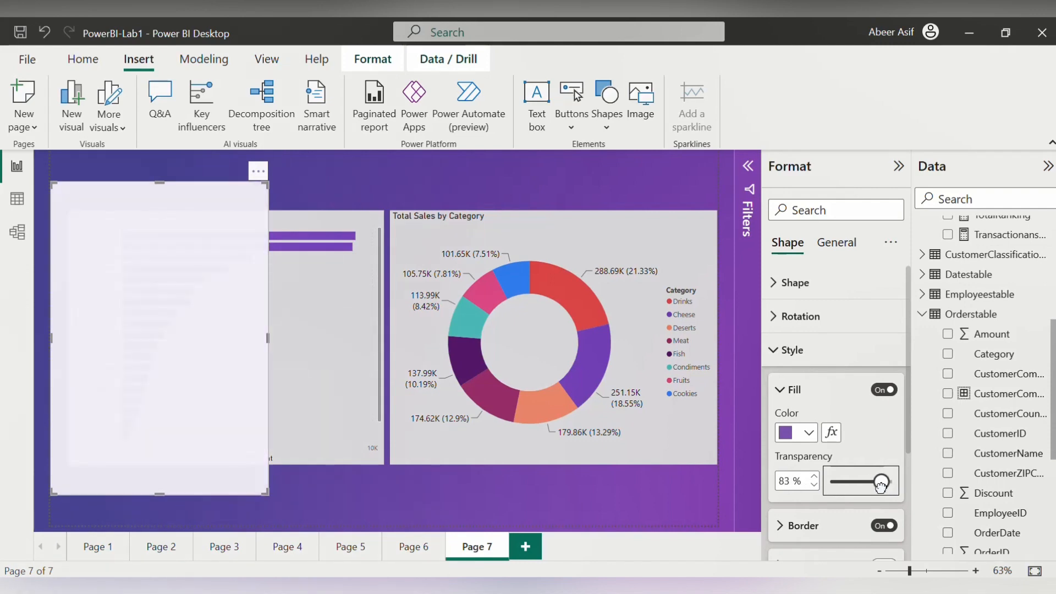
drag(879, 480, 865, 481)
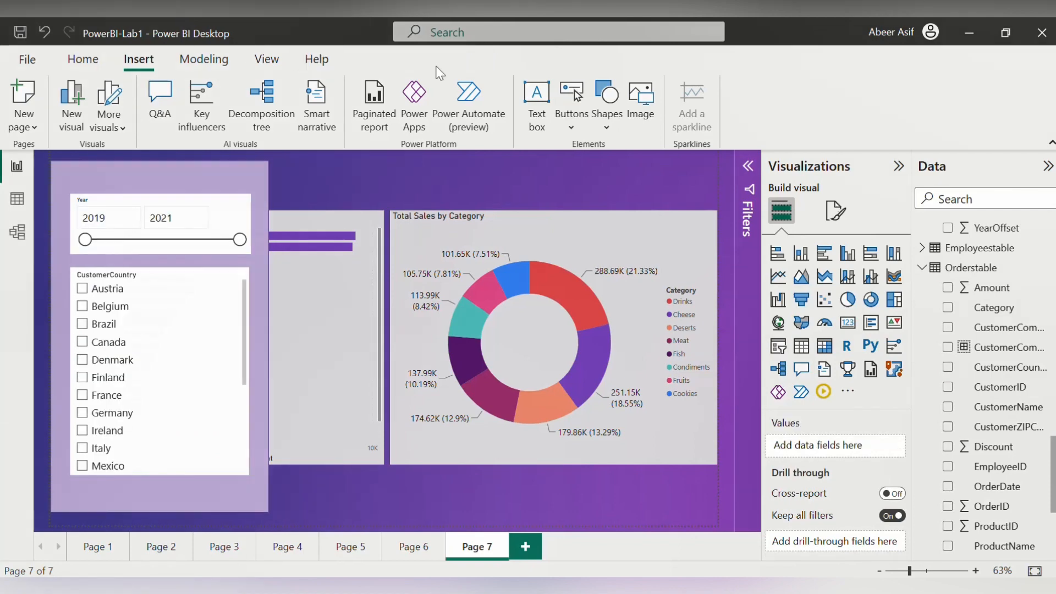
mouse_move(571, 101)
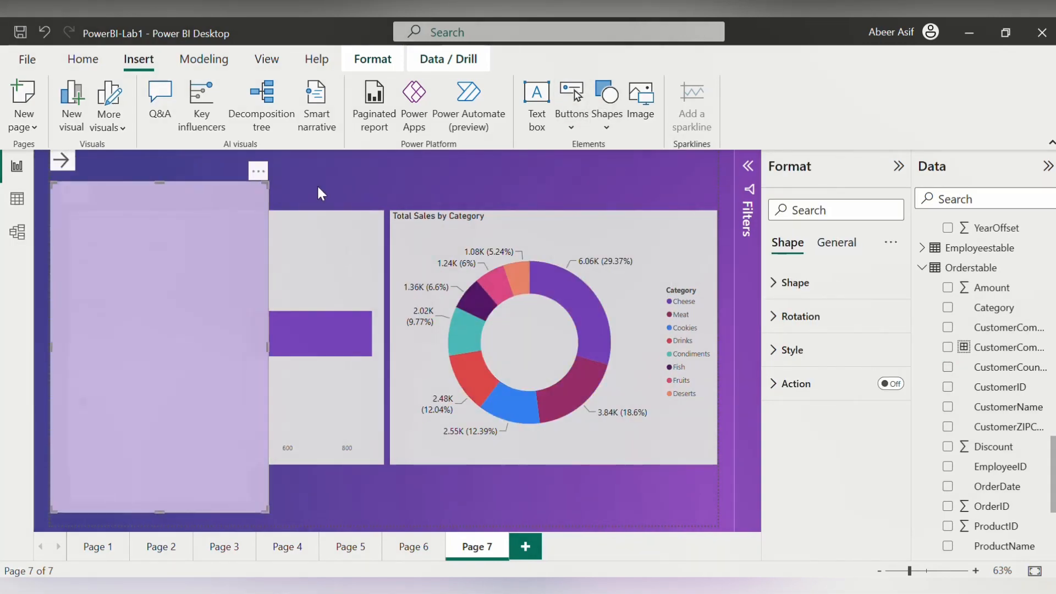
Step: Place the arrow buttons at the top of the filter panel with Finland ticked in the slicer
click(61, 160)
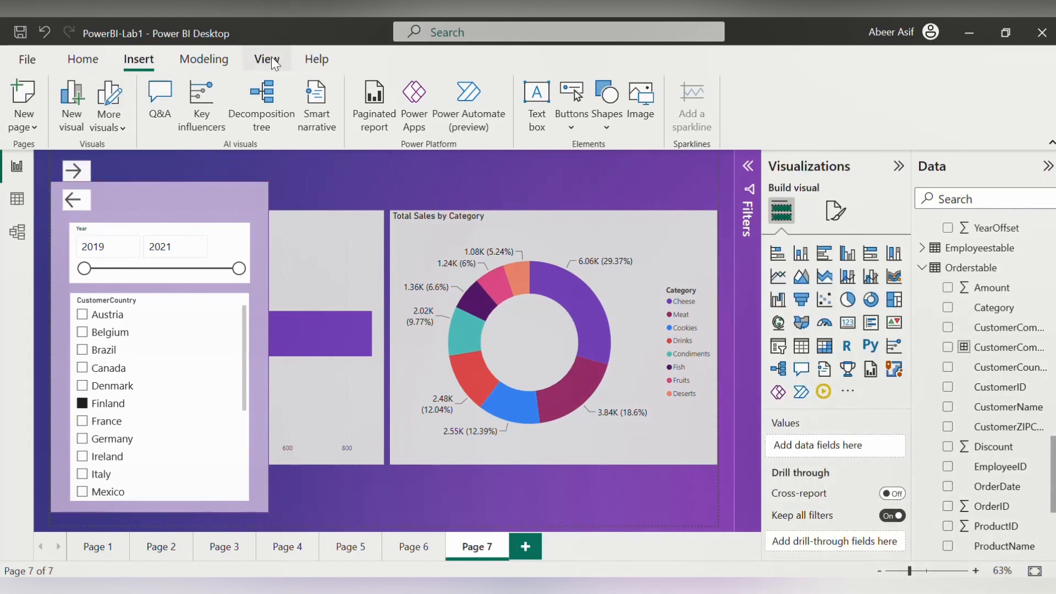
Step: Show the Bookmarks and Selection panes from the View ribbon
click(266, 59)
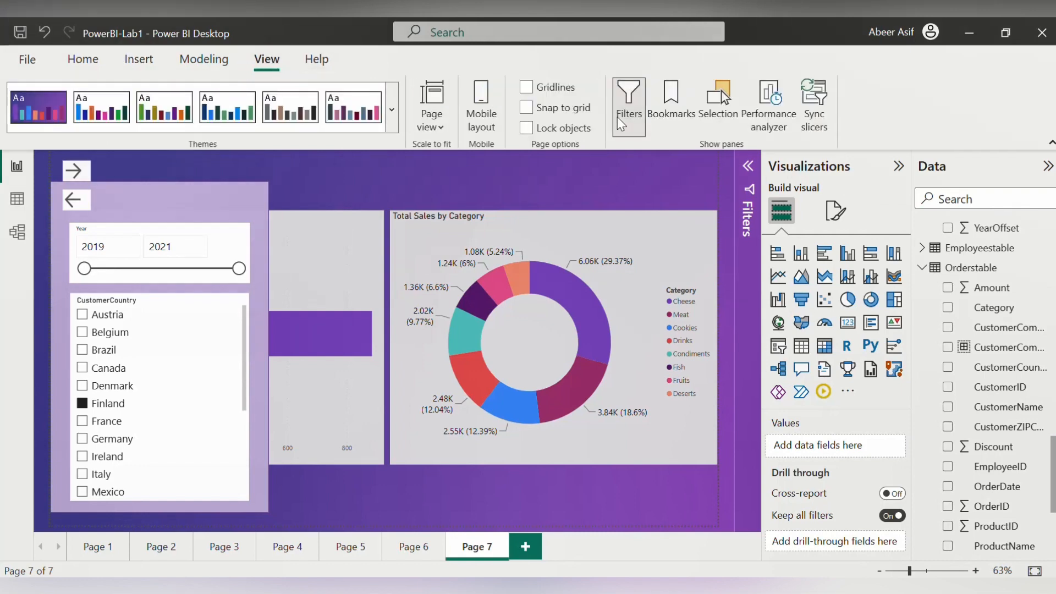
mouse_move(671, 101)
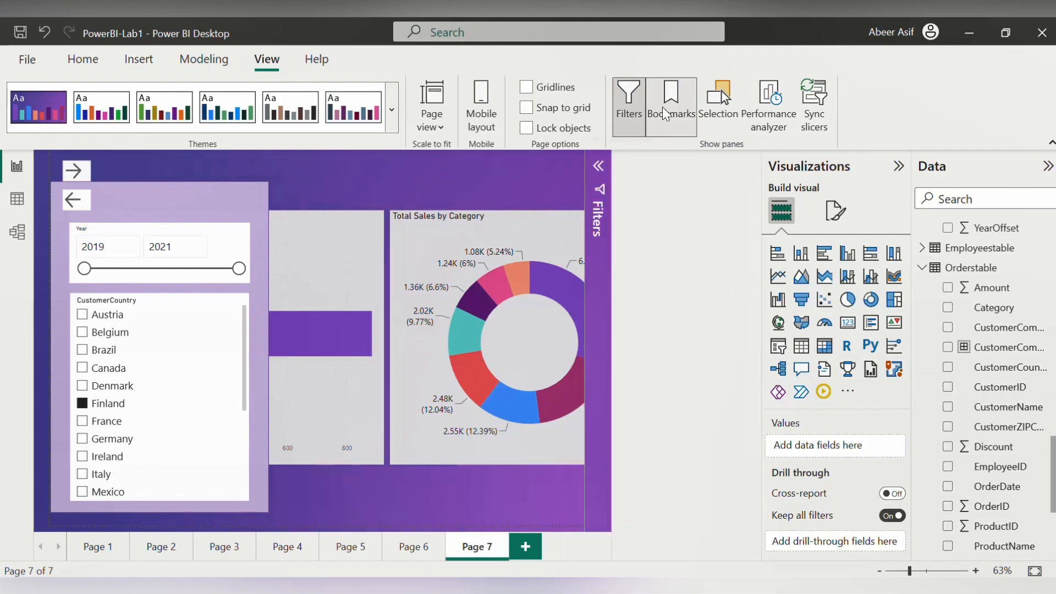
click(670, 105)
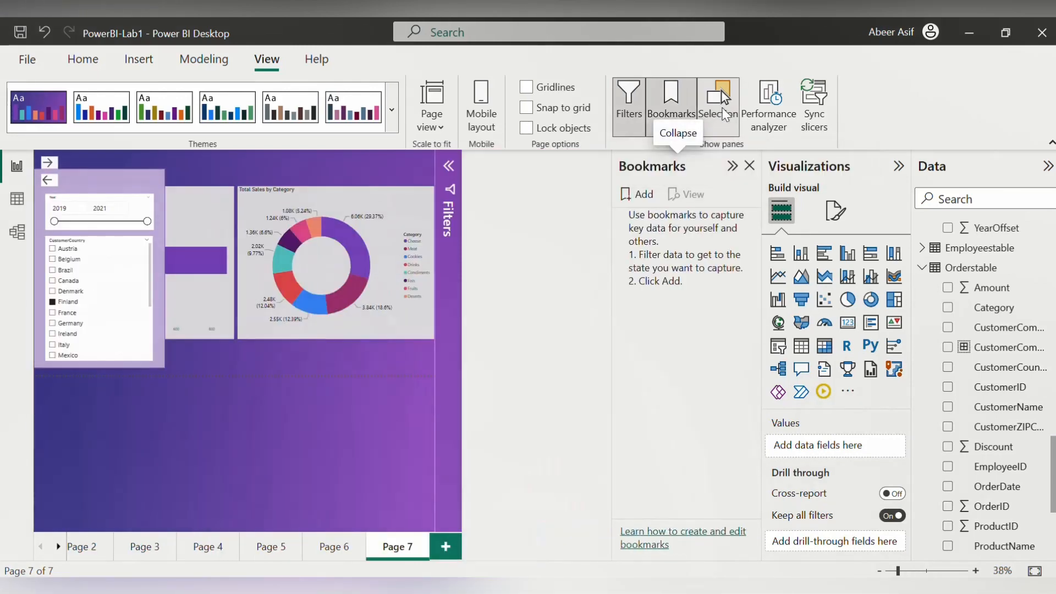
click(717, 102)
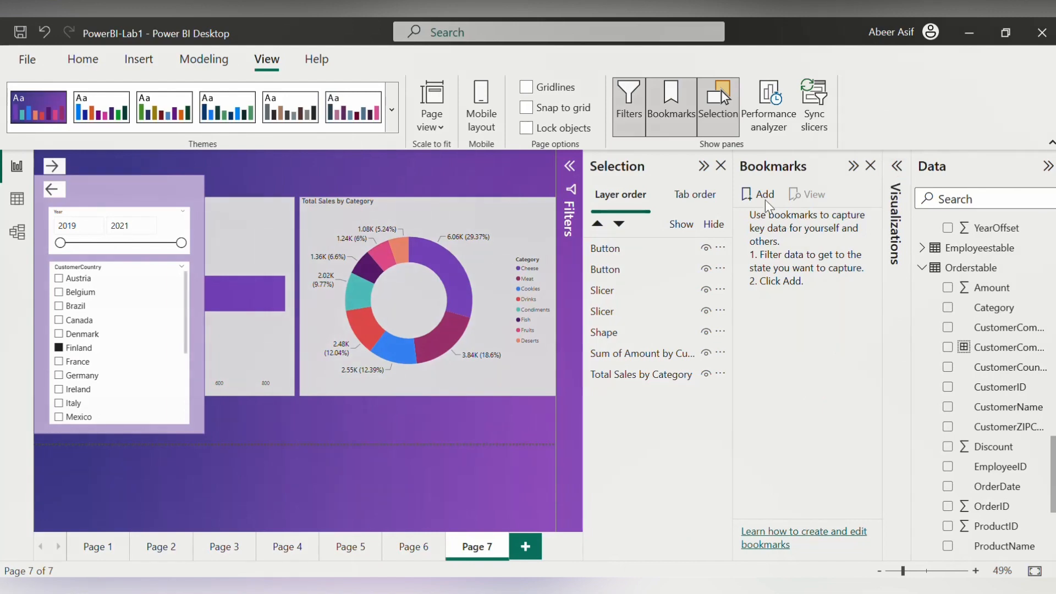
Step: Add bookmarks named 'Show filterpane' and 'Hide filterpane'
click(757, 193)
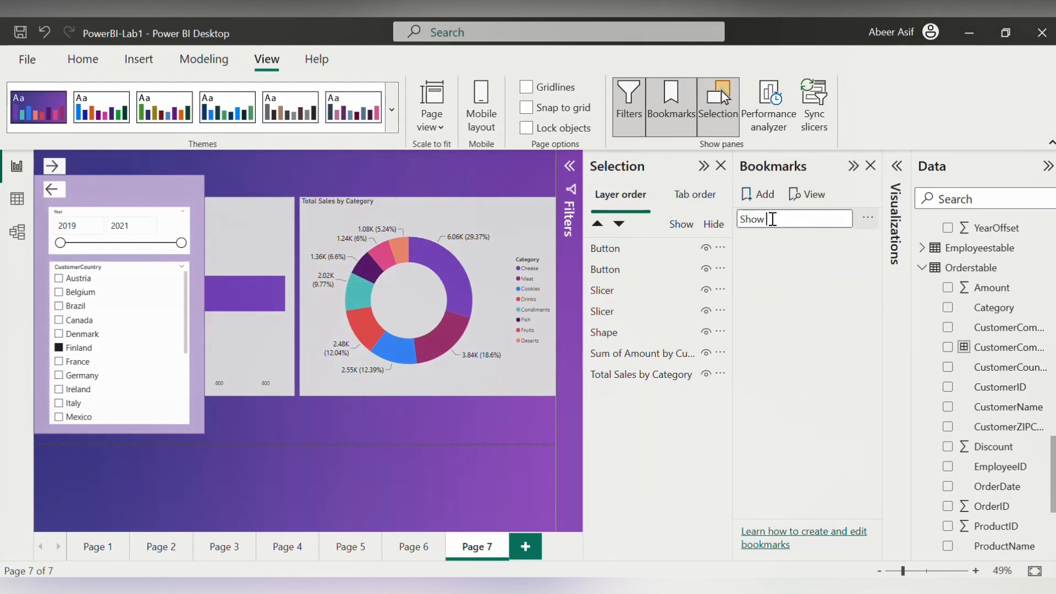
text(filterpane)
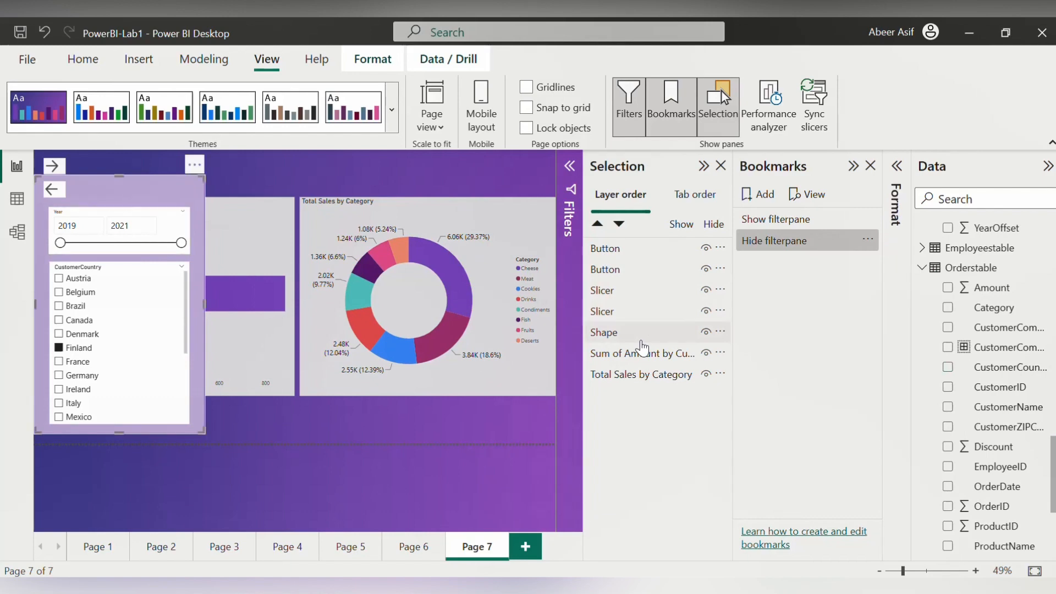
Step: Select the donut chart and then the slicer pane's background shape to start setting visibility
click(640, 374)
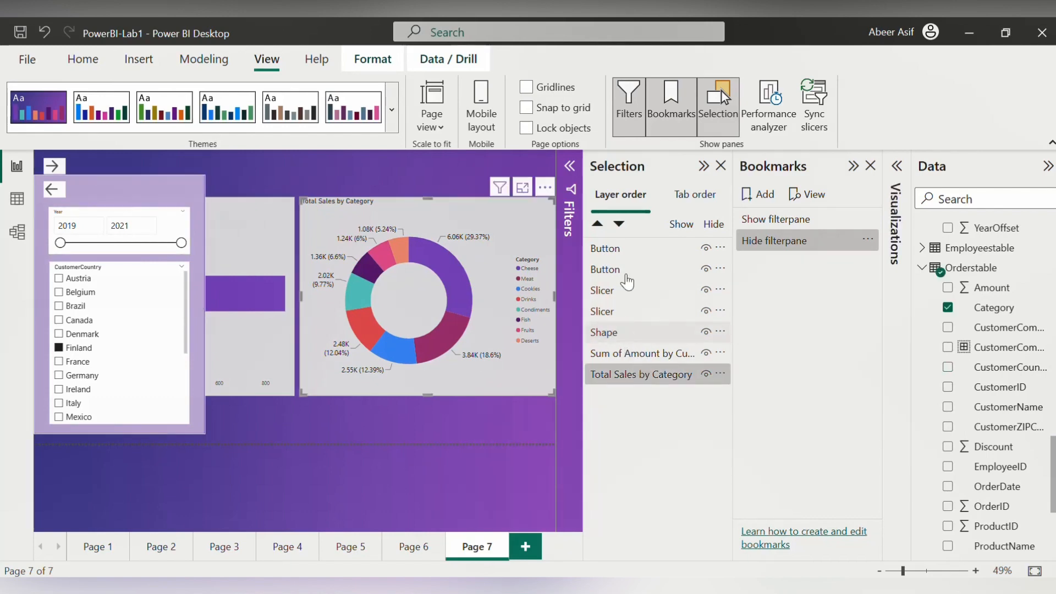
click(604, 248)
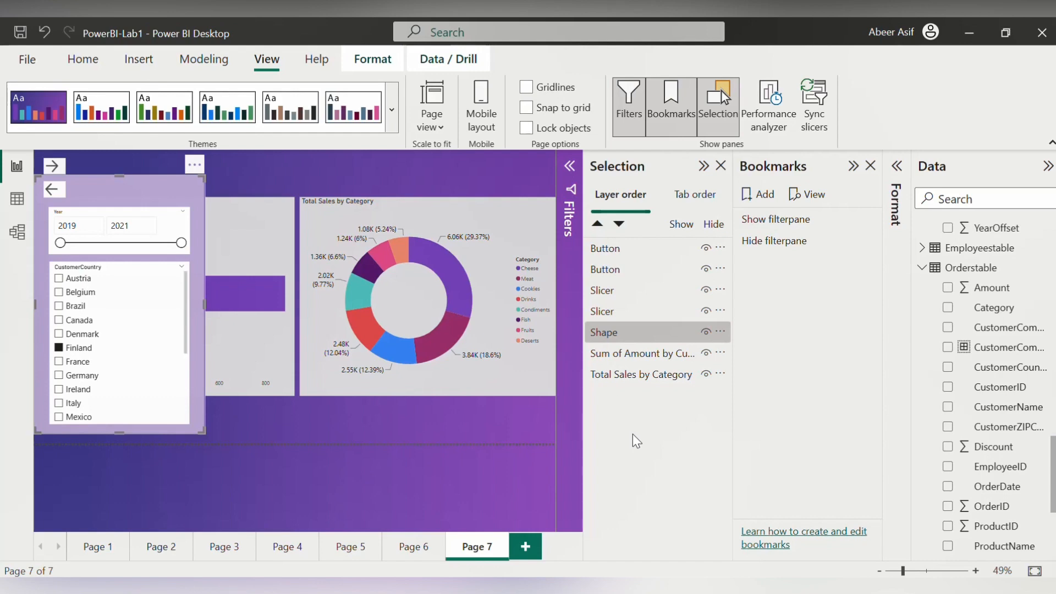
mouse_move(641, 439)
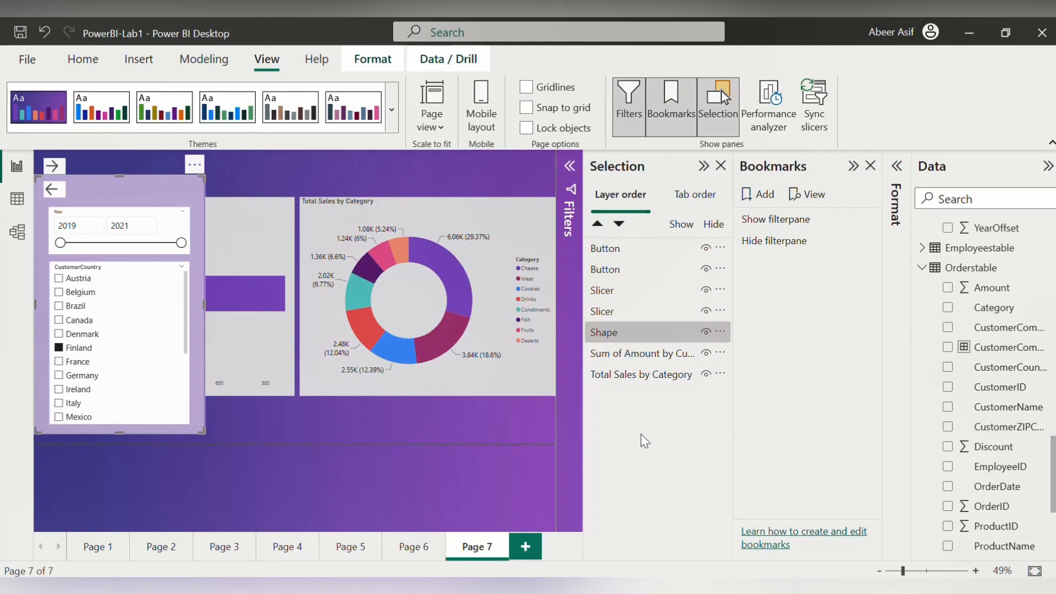
mouse_move(706, 271)
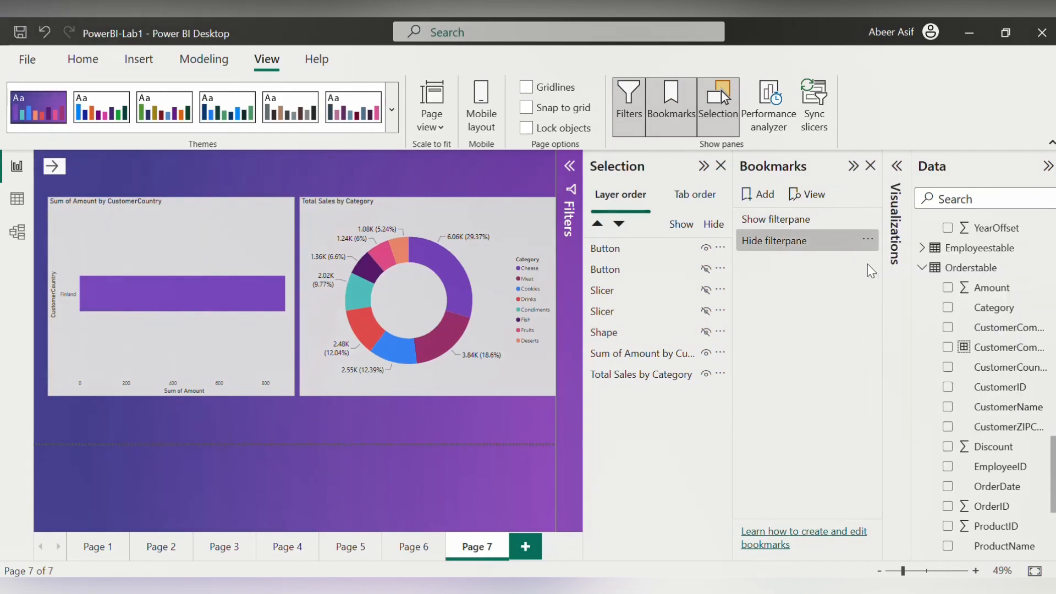
mouse_move(867, 239)
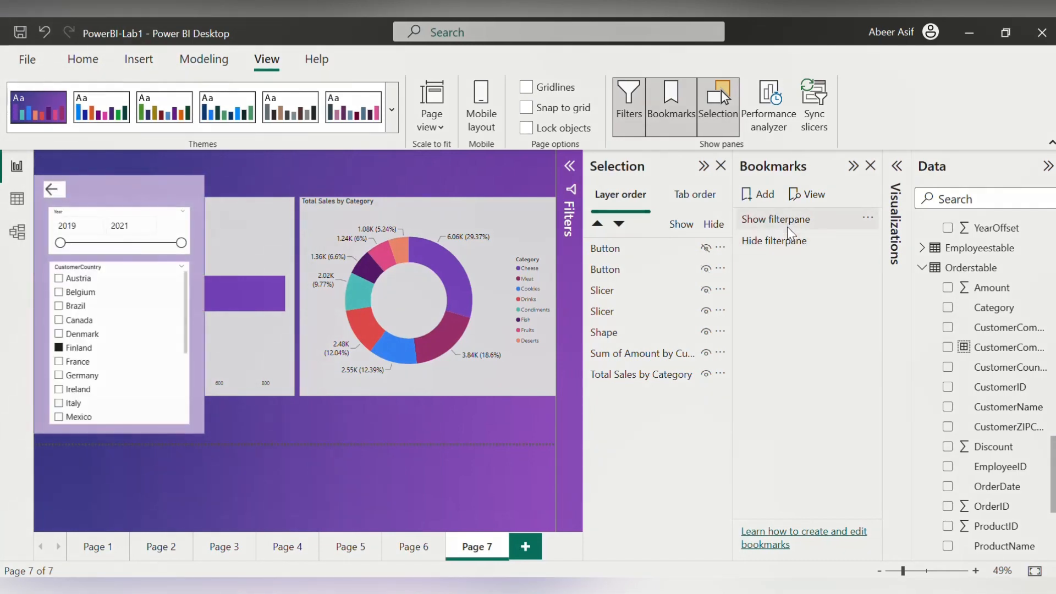
mouse_move(774, 241)
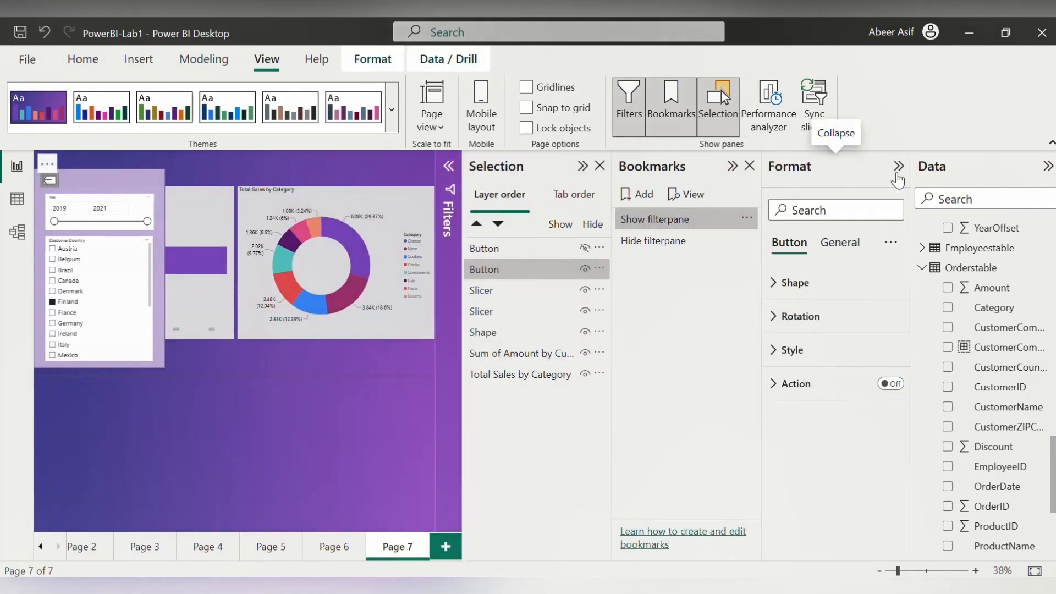
Step: Enable the back arrow's Action and apply the Hide filterpane bookmark to collapse the pane
click(888, 383)
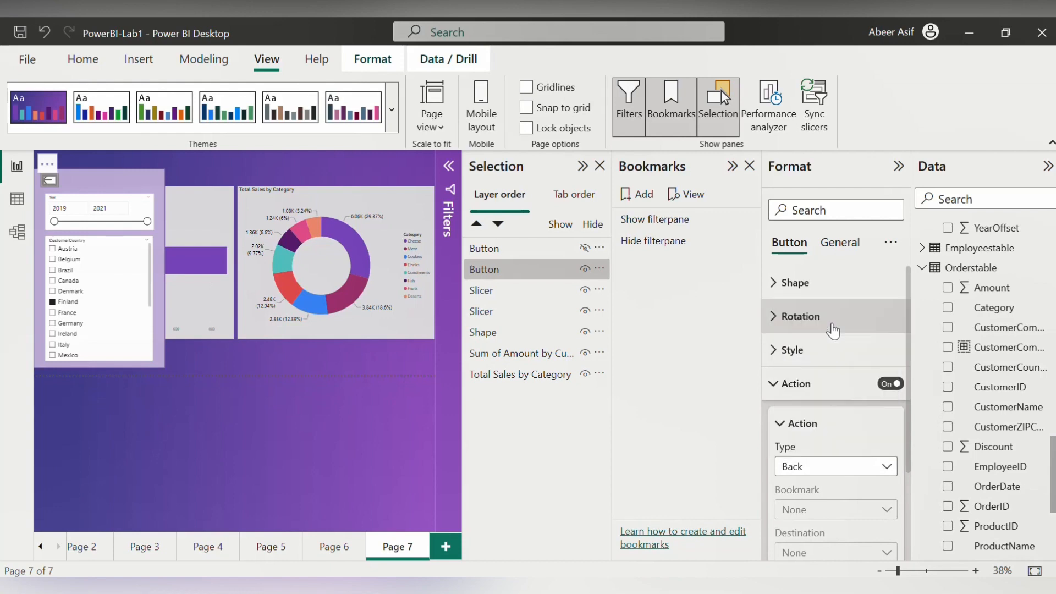
click(834, 509)
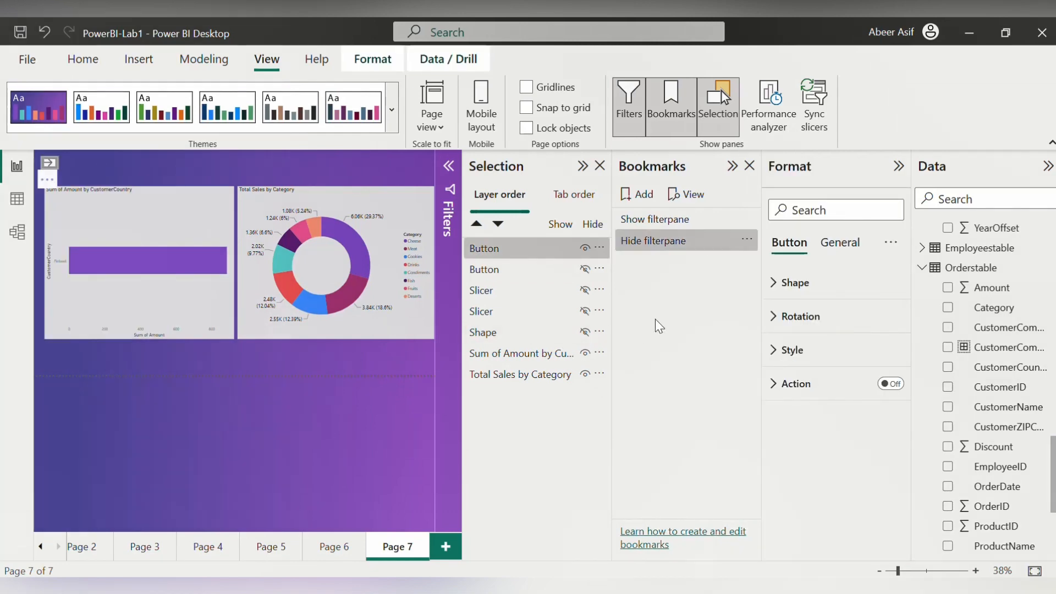
Step: Enable the forward arrow's Action as type Bookmark and assign its target bookmark
click(890, 383)
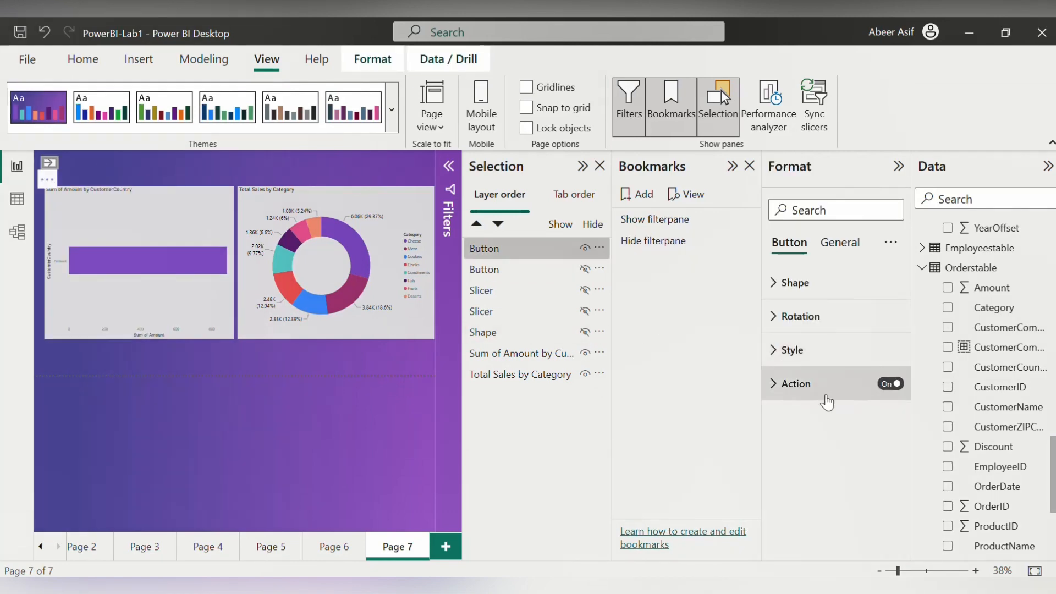
click(794, 382)
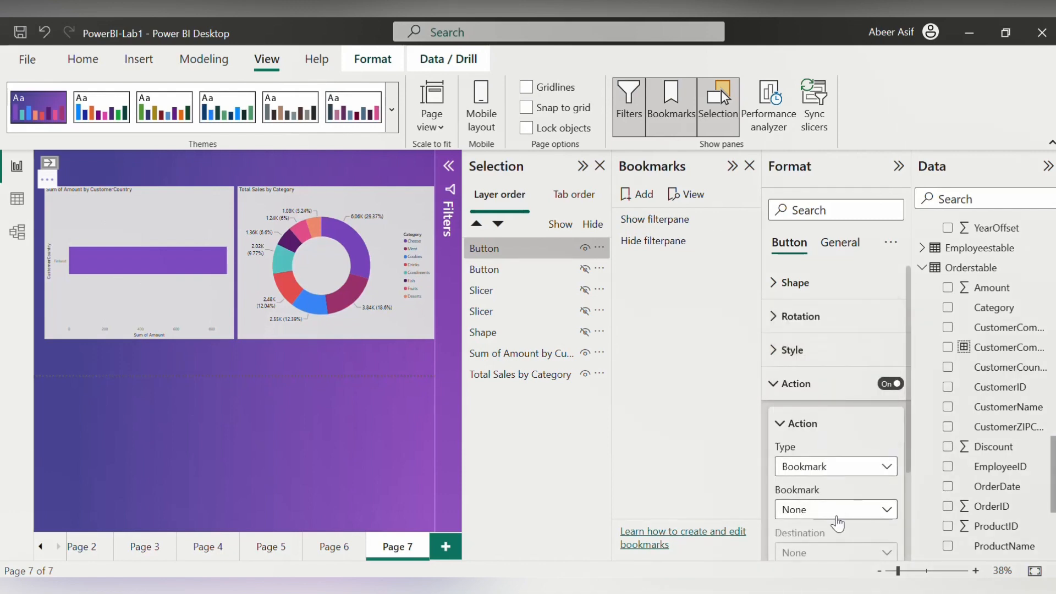
click(835, 509)
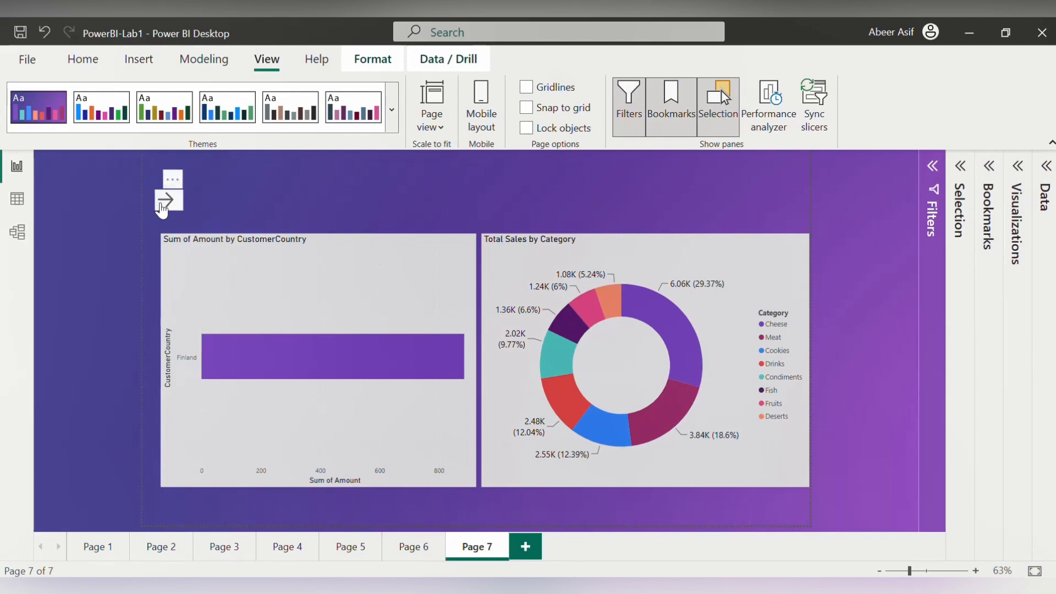
Step: Expand the pane via the arrow, filter Year to 2019–2020 and Brazil, then return to the bookmarks list
click(168, 199)
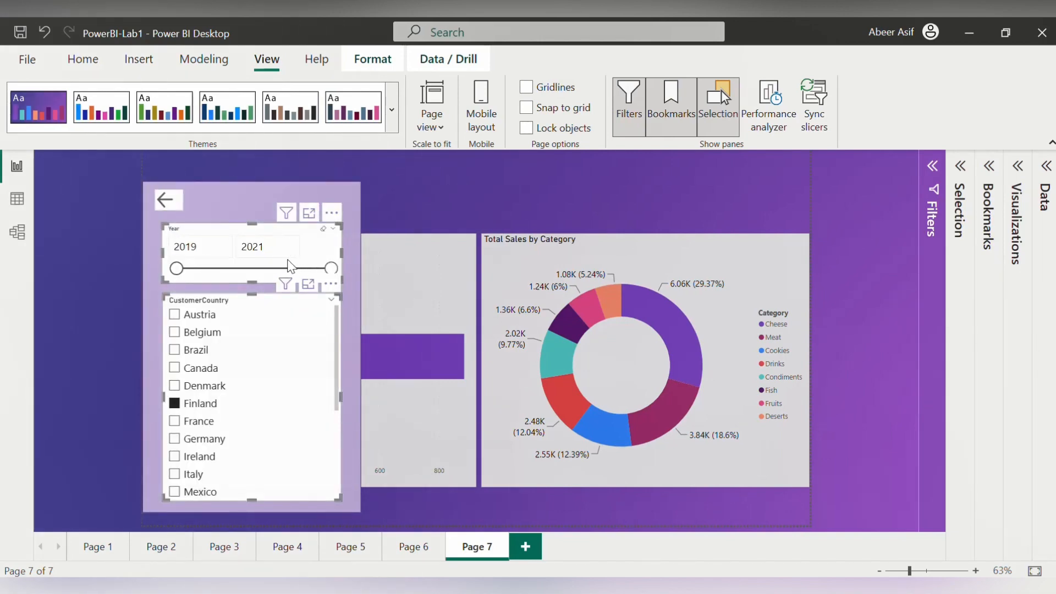
drag(330, 269, 254, 269)
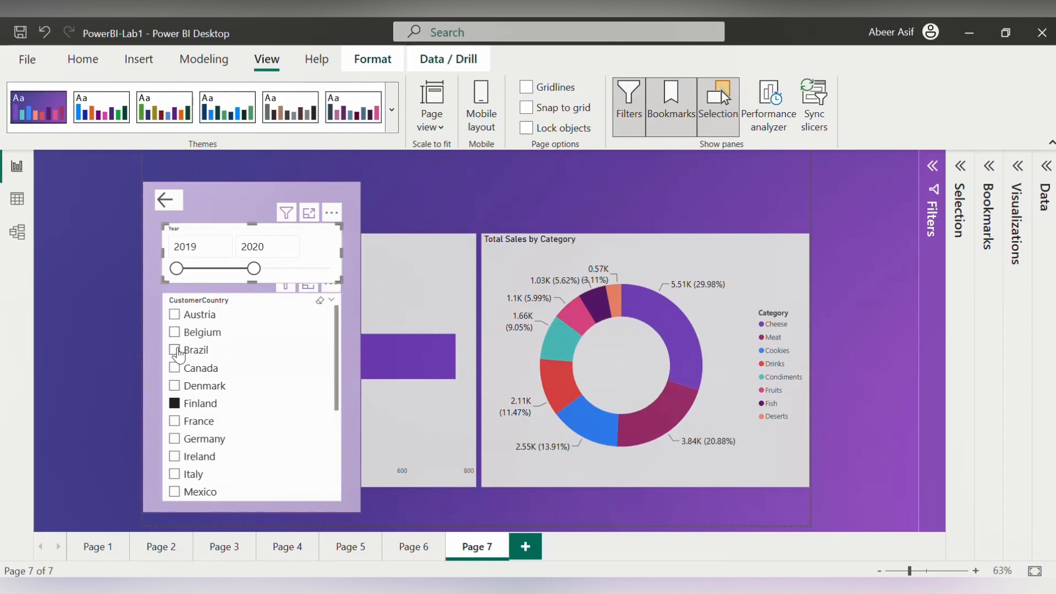
click(175, 349)
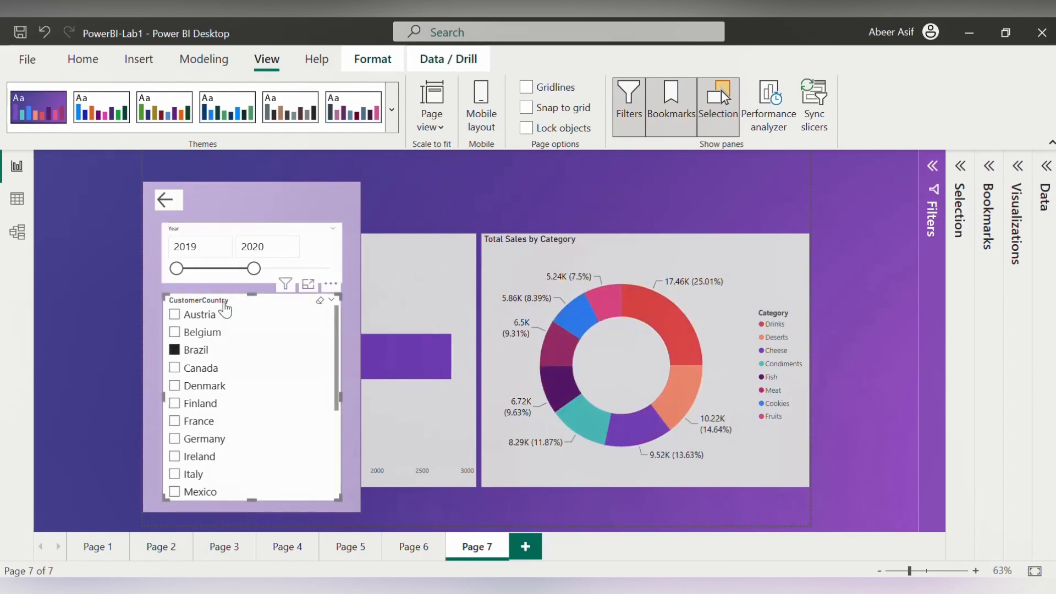
click(168, 199)
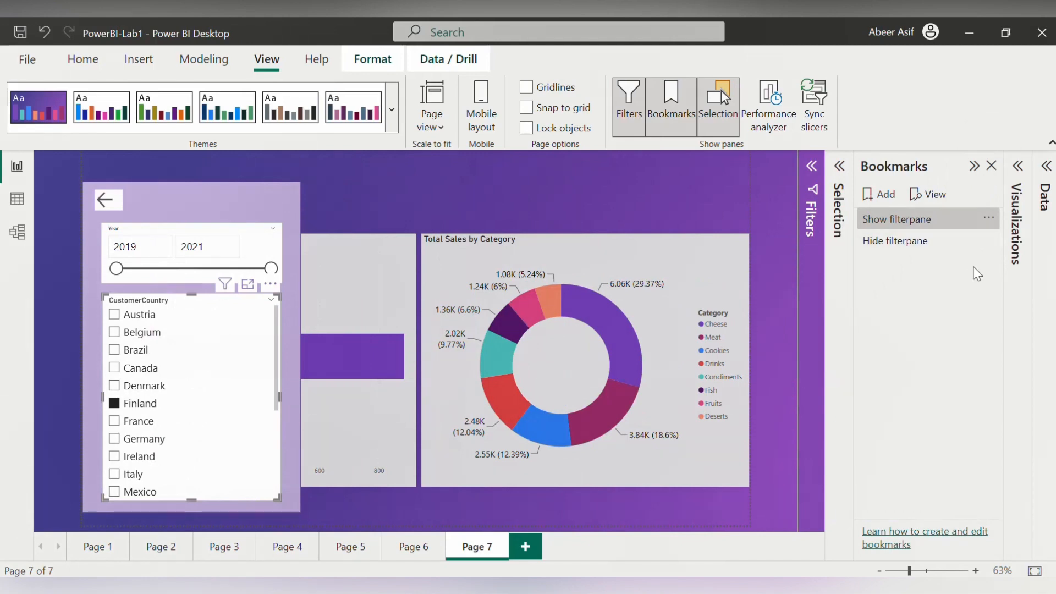
Step: Uncheck Data on both the Show and Hide filterpane bookmarks so slicer selections persist
click(989, 218)
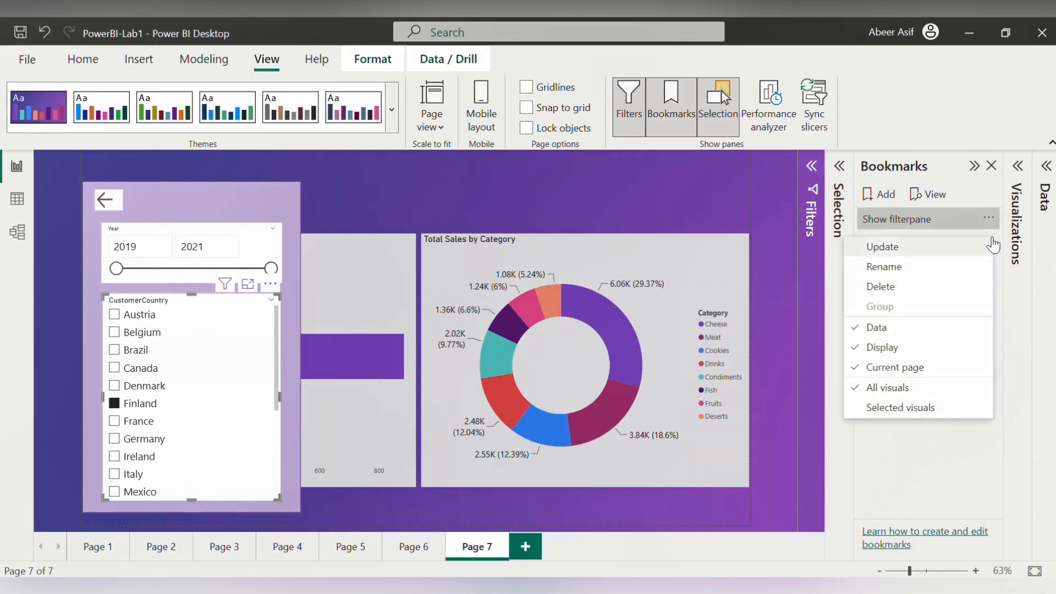
mouse_move(877, 328)
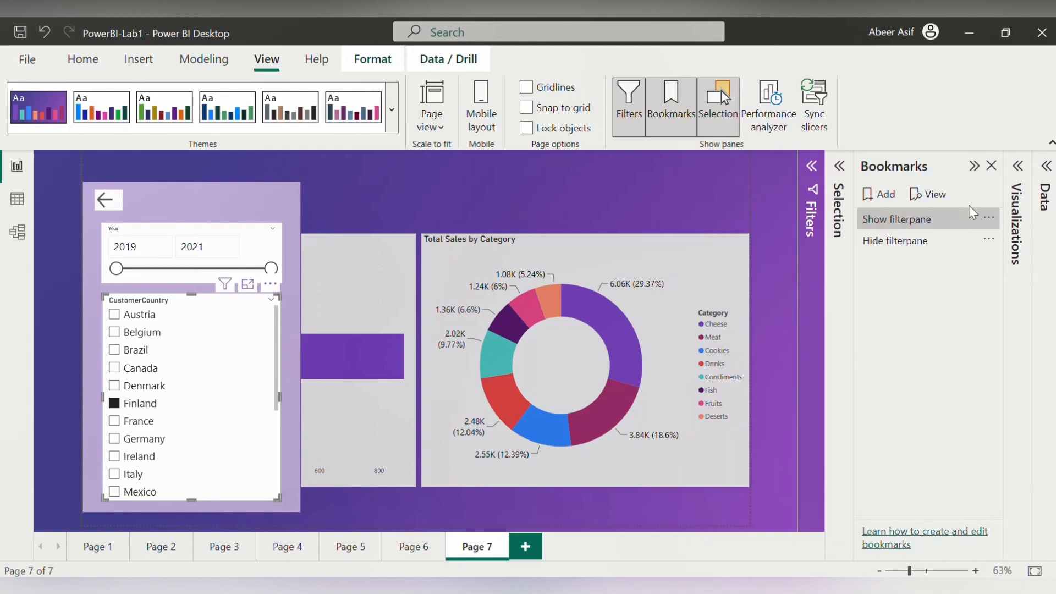
mouse_move(992, 241)
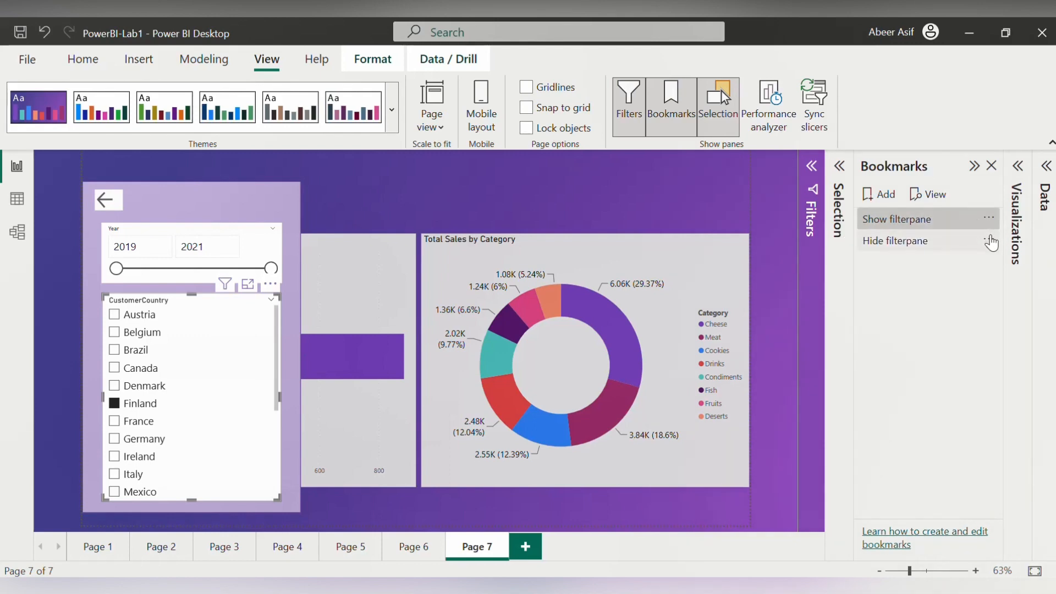
click(989, 218)
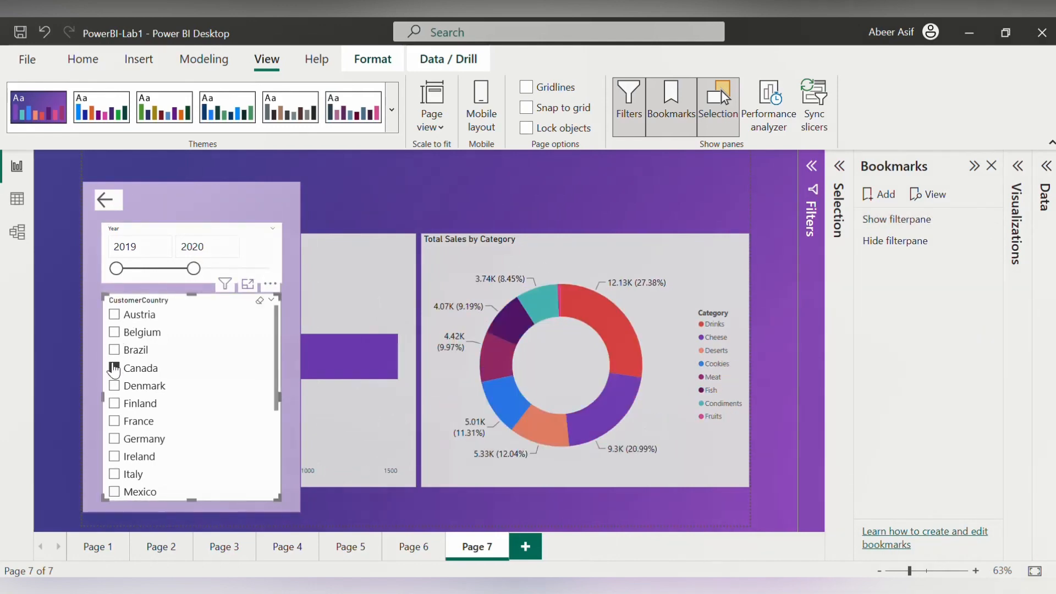
Step: Collapse the slicer pane with the back arrow, then expand it again with the forward arrow
click(107, 200)
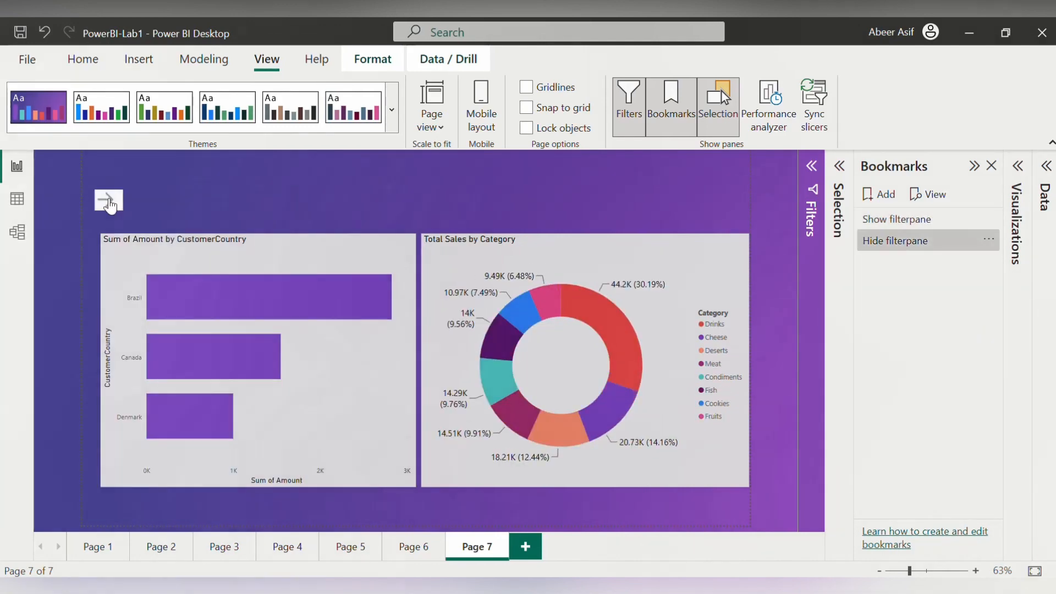
mouse_move(793, 442)
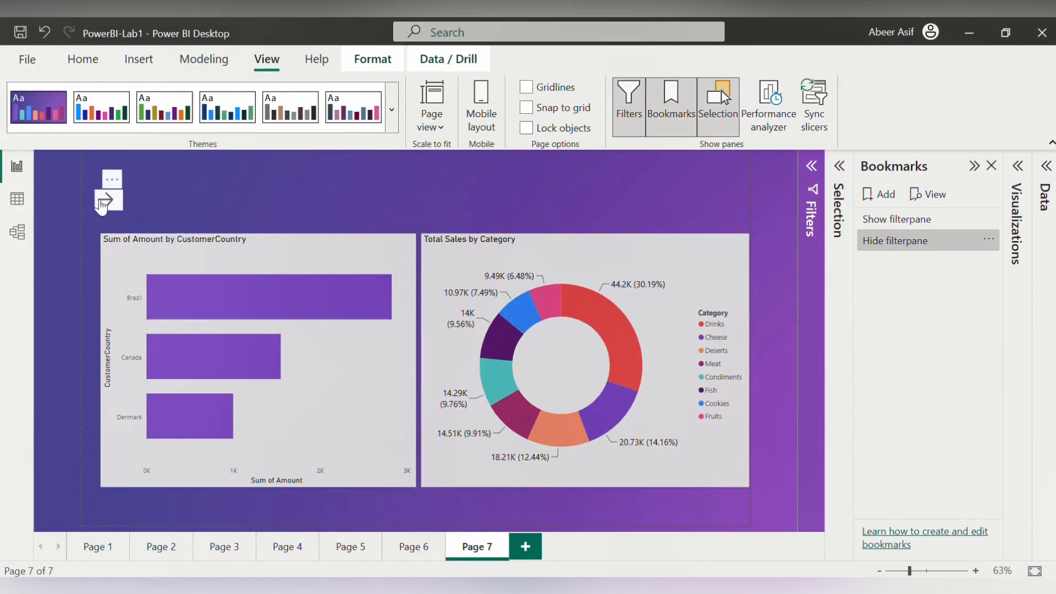
click(108, 203)
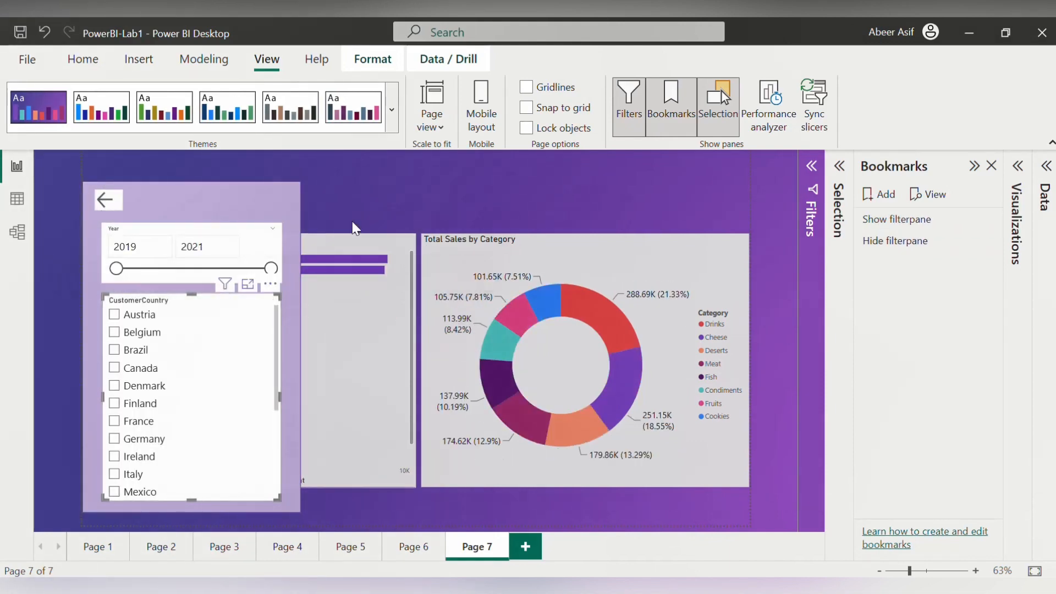
mouse_move(108, 199)
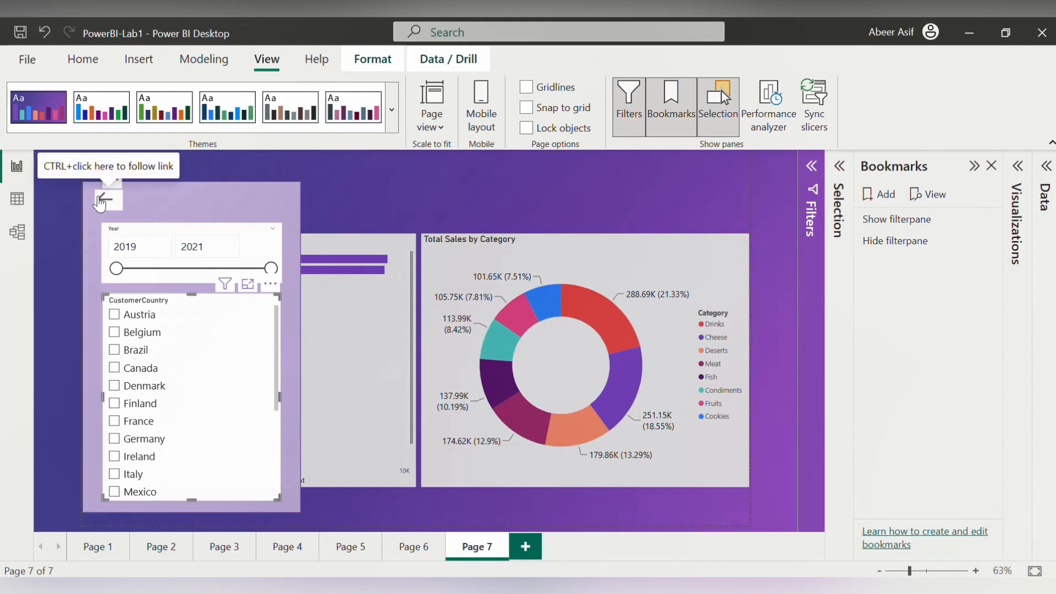